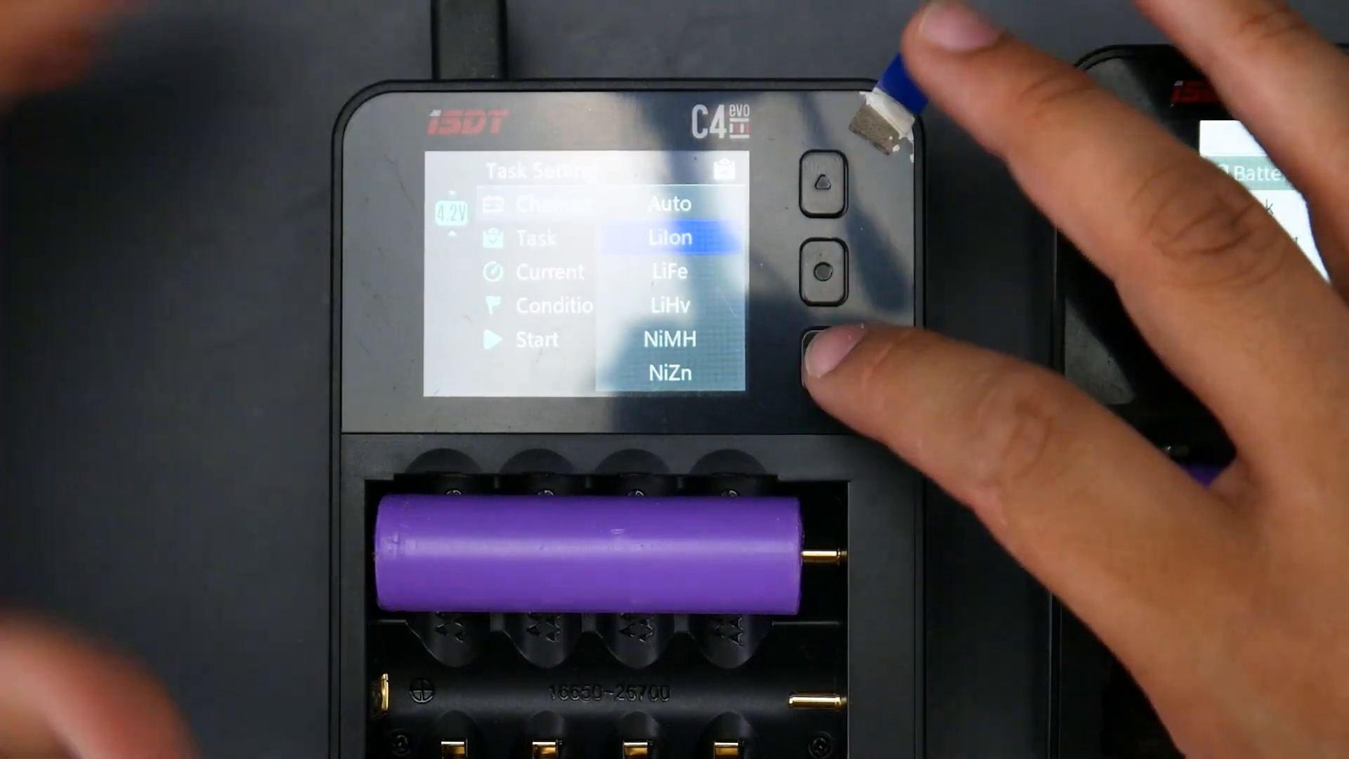
Step: Move the chemistry highlight down from LiIon to NiMH
left_click(823, 338)
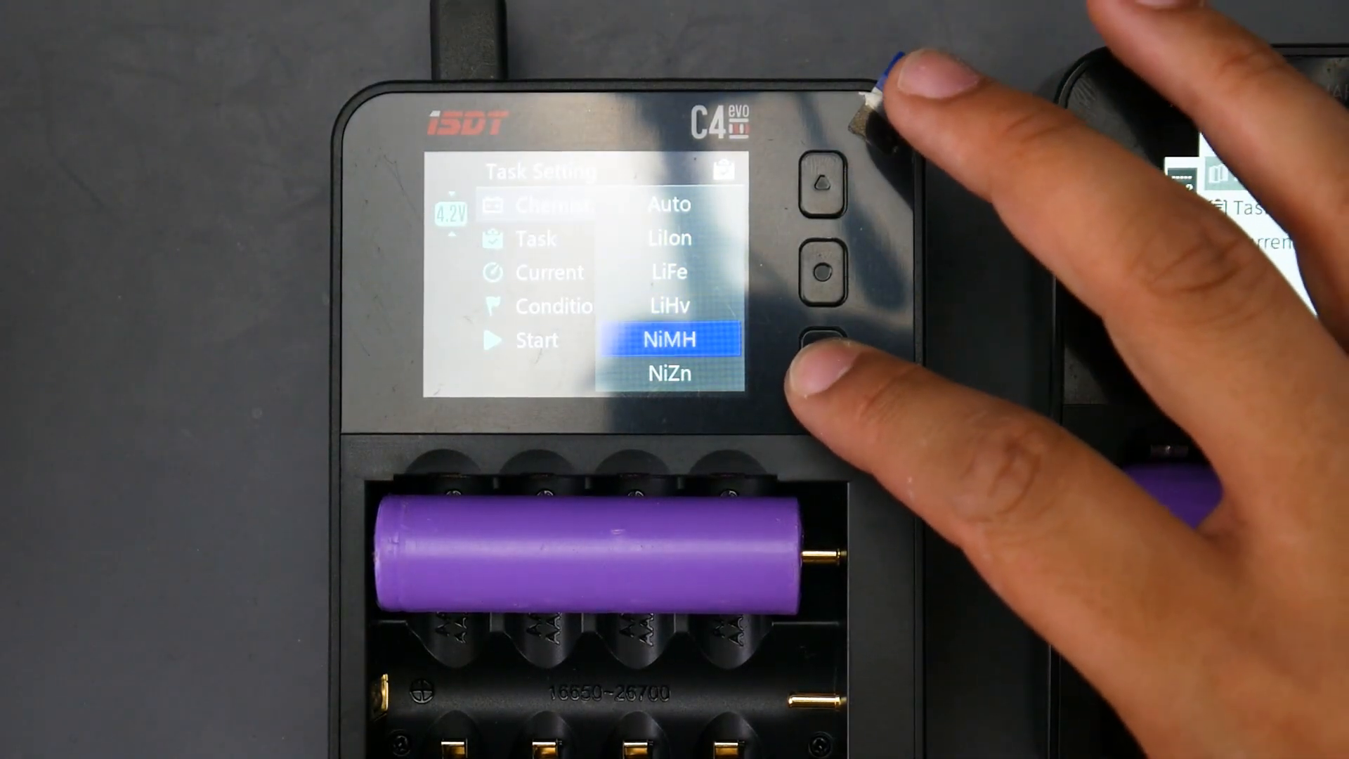